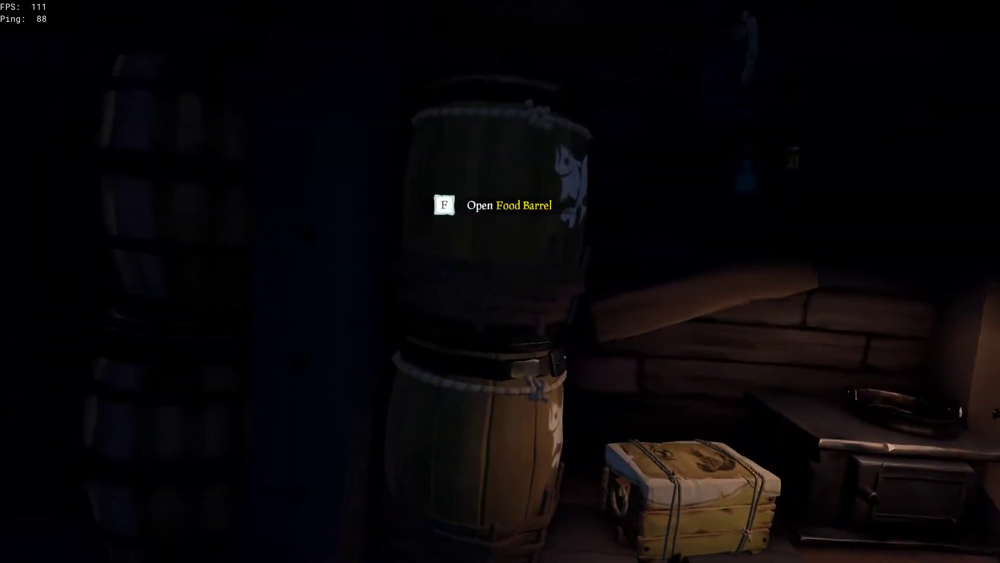
Step: Search the food barrel stored in the ship's hold below deck
key(f)
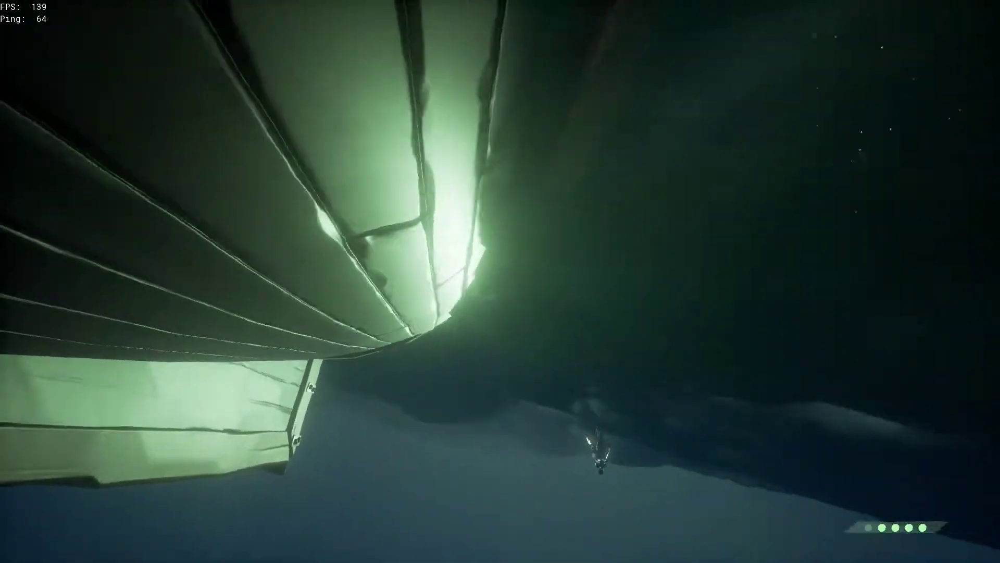
mouse_move(500, 281)
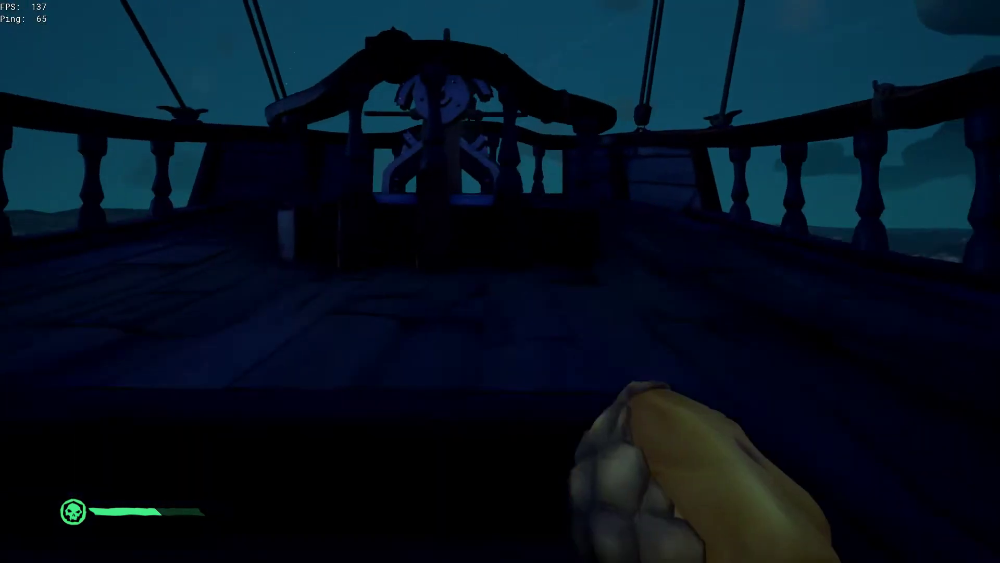
mouse_move(500, 281)
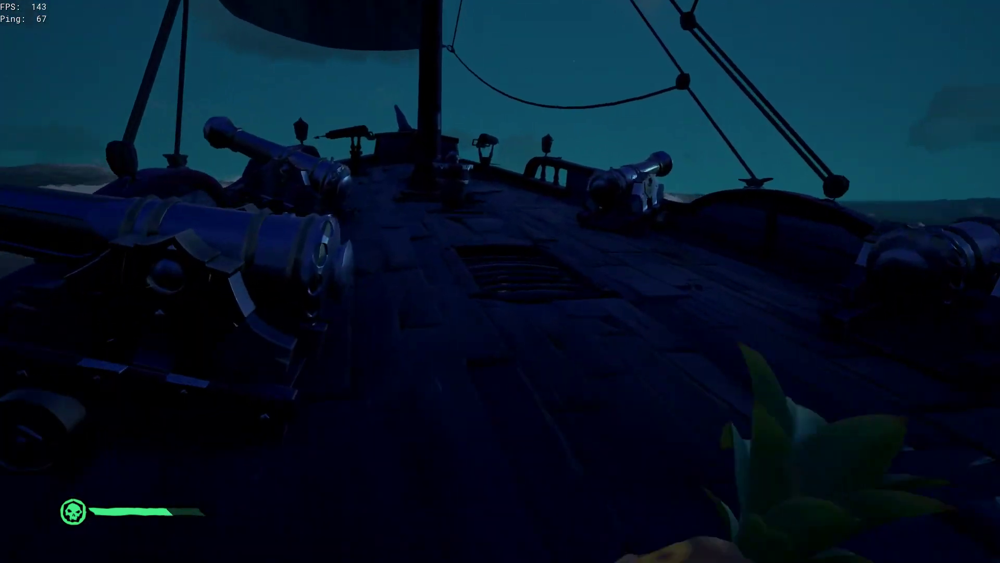